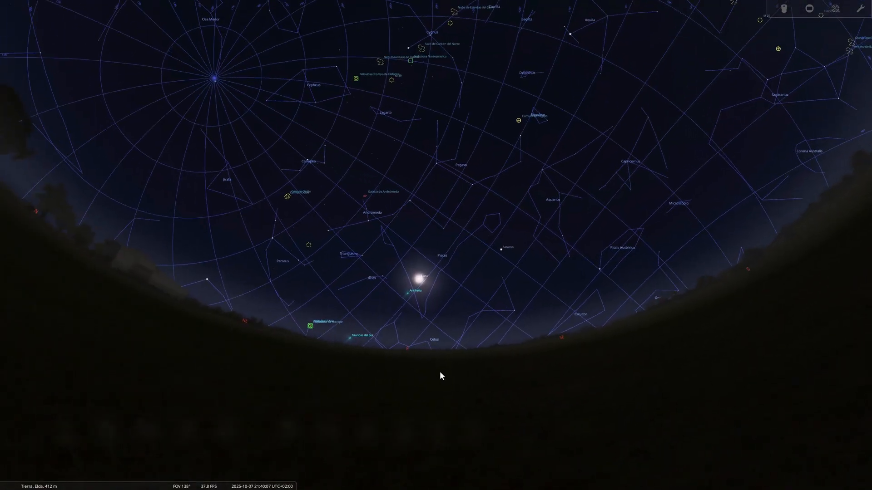
Select the Moon on 7 October 2025 and zoom in on its nearly full disc, then back out
{"action": "left_click", "coordinate": [421, 277]}
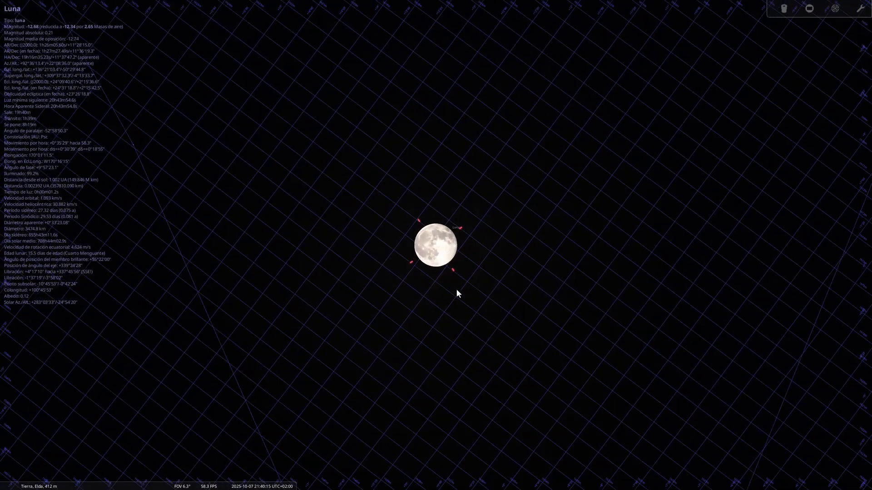
{"action": "scroll", "scroll_direction": "up", "scroll_amount": 3}
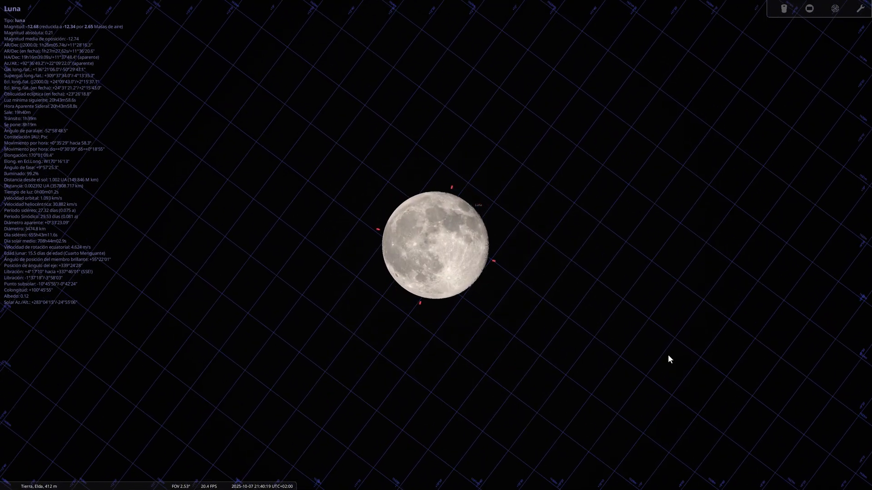
{"action": "scroll", "scroll_direction": "down", "scroll_amount": 3}
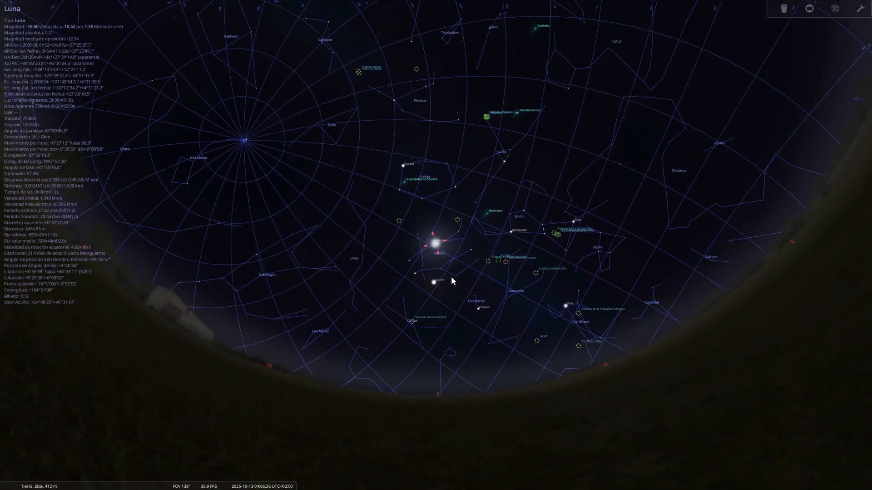
Zoom in on the half-lit waning Moon in Gemini on the morning of 13 October 2025
{"action": "scroll", "scroll_direction": "up", "scroll_amount": 3}
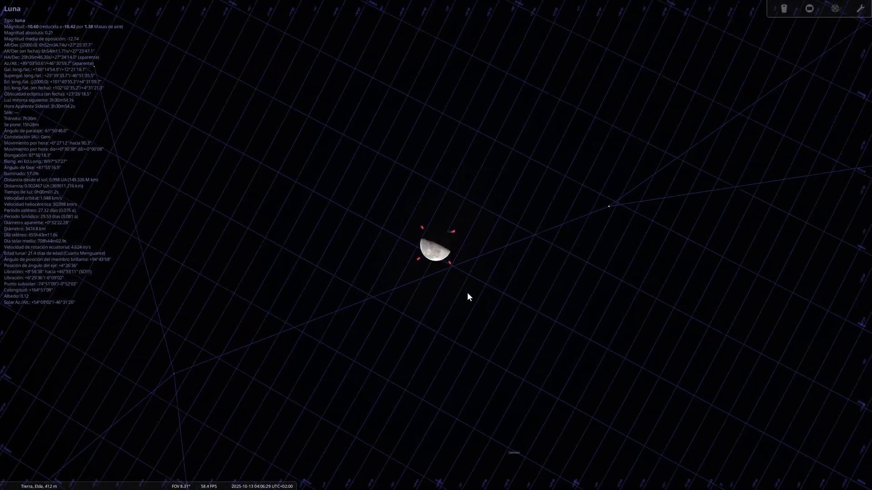
{"action": "scroll", "scroll_direction": "up", "scroll_amount": 3}
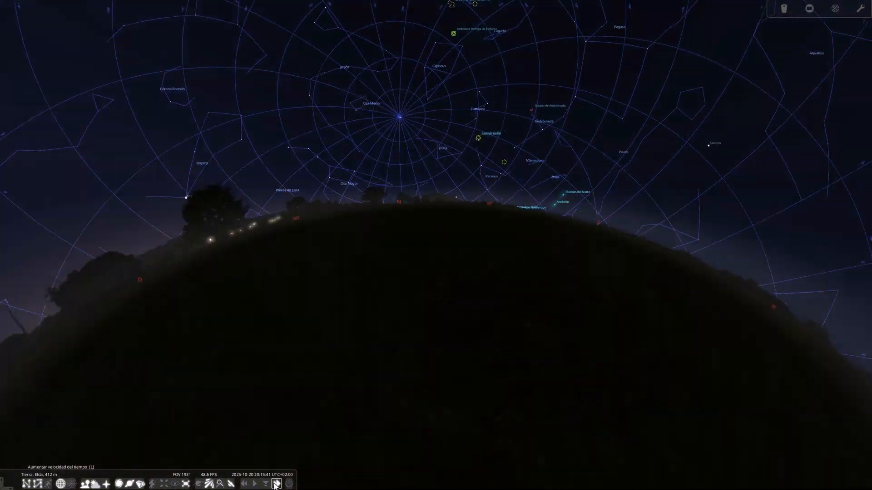
Raise the time rate repeatedly so the night of 20–21 October runs forward and Orion rises
{"action": "left_click", "coordinate": [276, 483]}
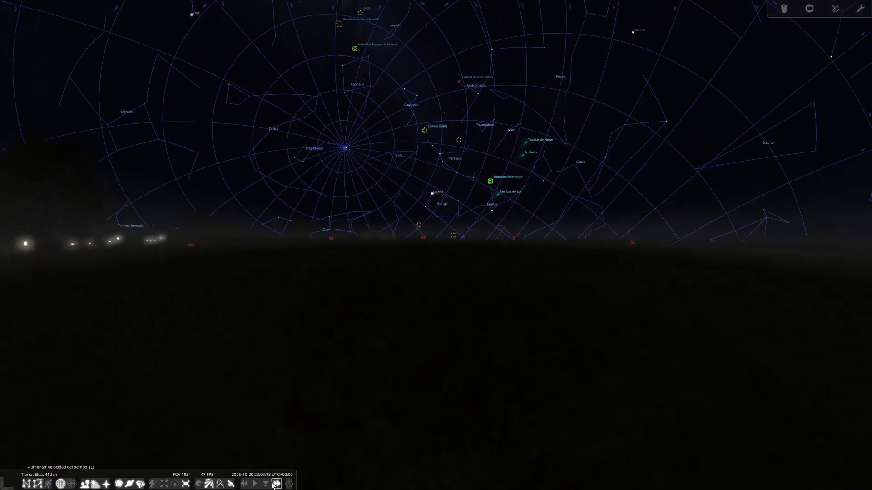
{"action": "left_click", "coordinate": [276, 484]}
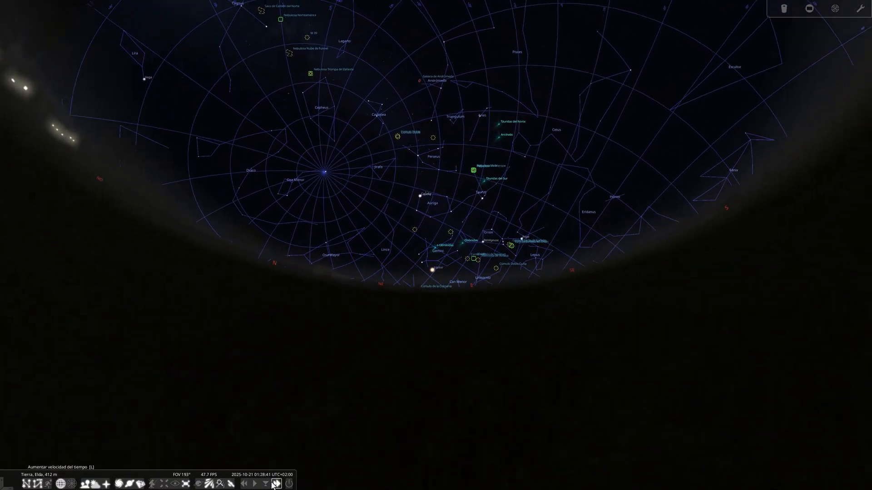
{"action": "left_click", "coordinate": [276, 483]}
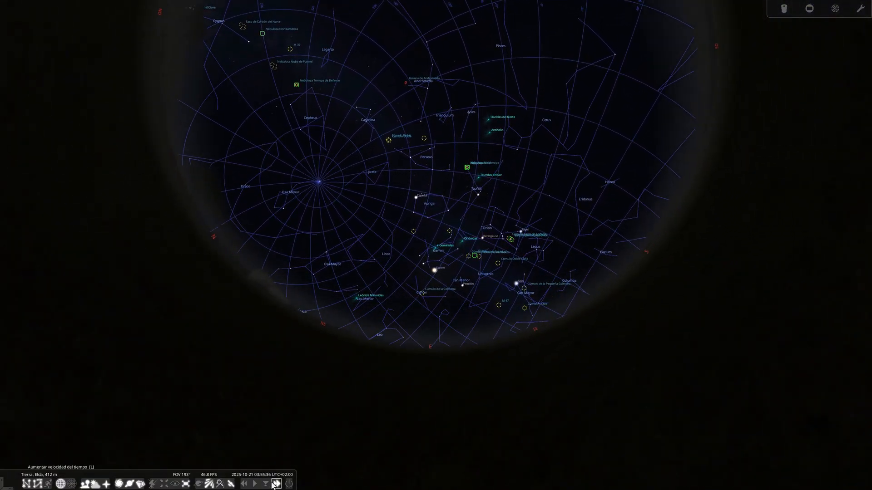
{"action": "left_click", "coordinate": [255, 483]}
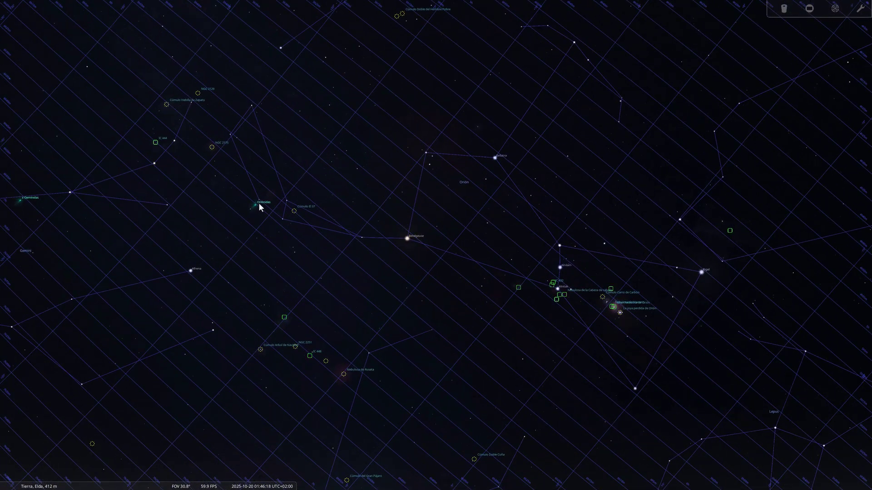
Select the Orionids radiant in Orion before bringing up Comet C/2025 A6 (Lemmon)
{"action": "left_click", "coordinate": [256, 204]}
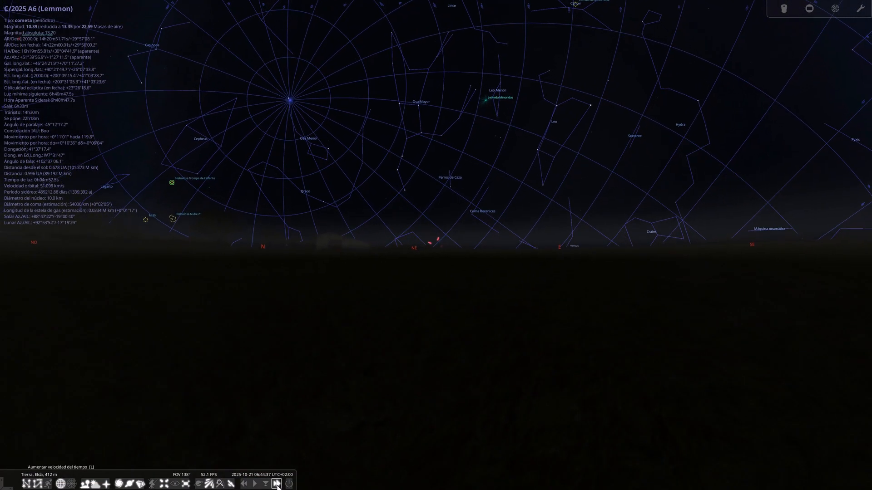
Advance time toward the evening of 29 October 2025 to reach Mercury at dusk
{"action": "left_click", "coordinate": [276, 484]}
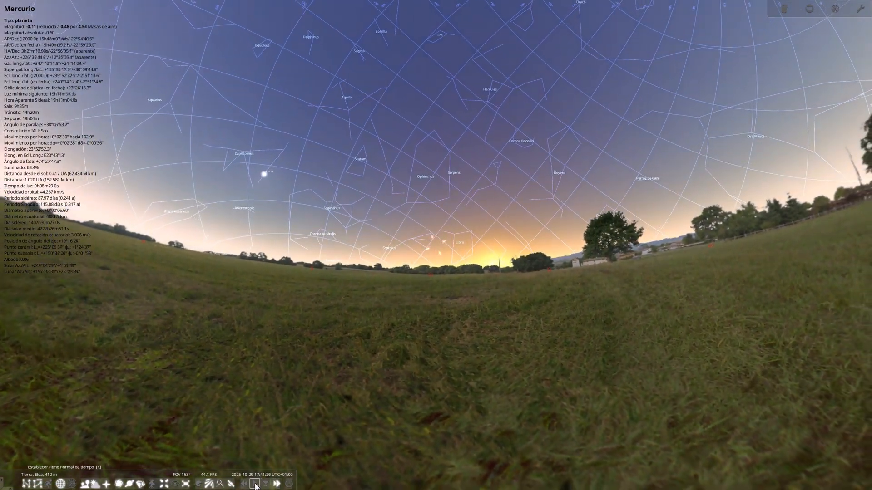
Return time to its normal rate with Mercury in the twilight sky
{"action": "left_click", "coordinate": [254, 484]}
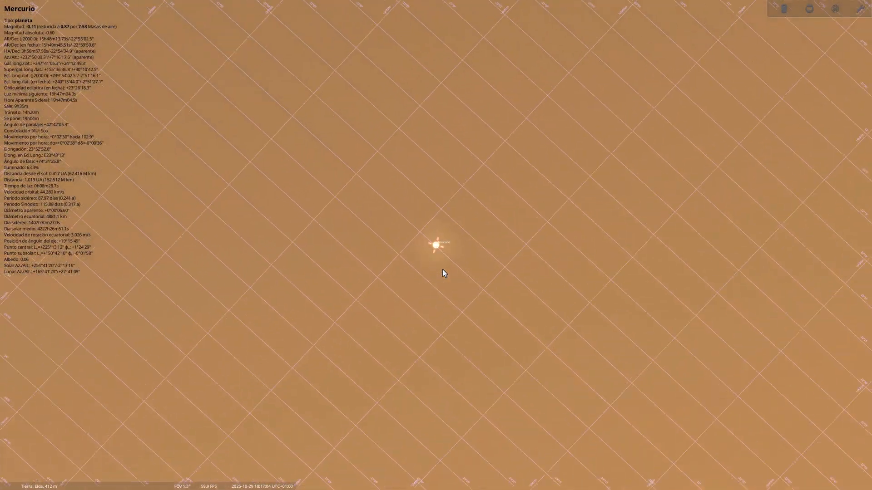
{"action": "mouse_move", "coordinate": [791, 417]}
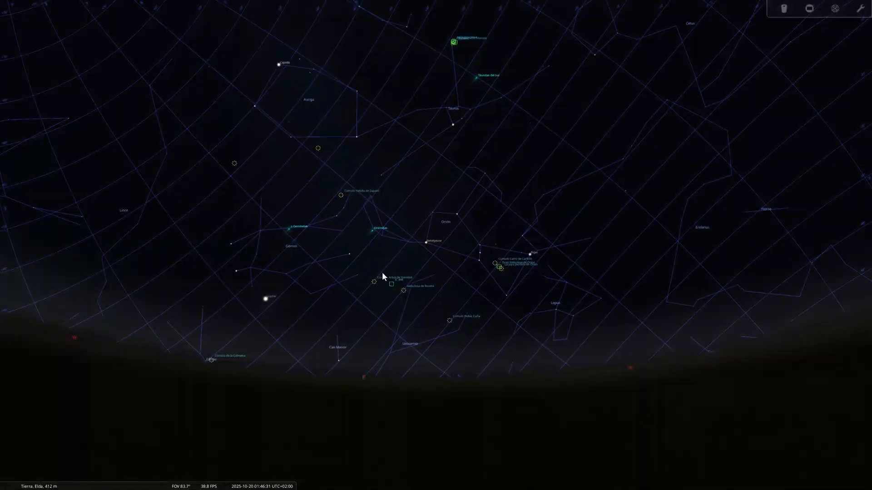
Zoom in to closely frame the Orionids radiant area near Orion
{"action": "scroll", "scroll_direction": "up", "scroll_amount": 3}
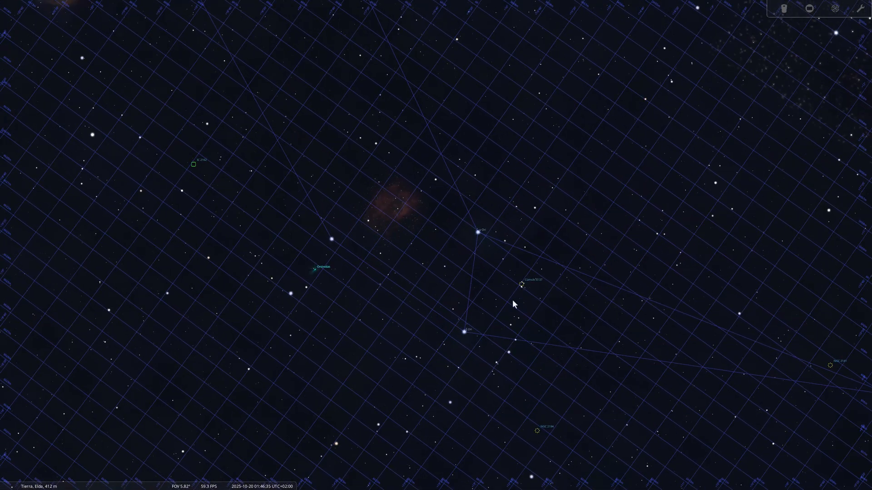